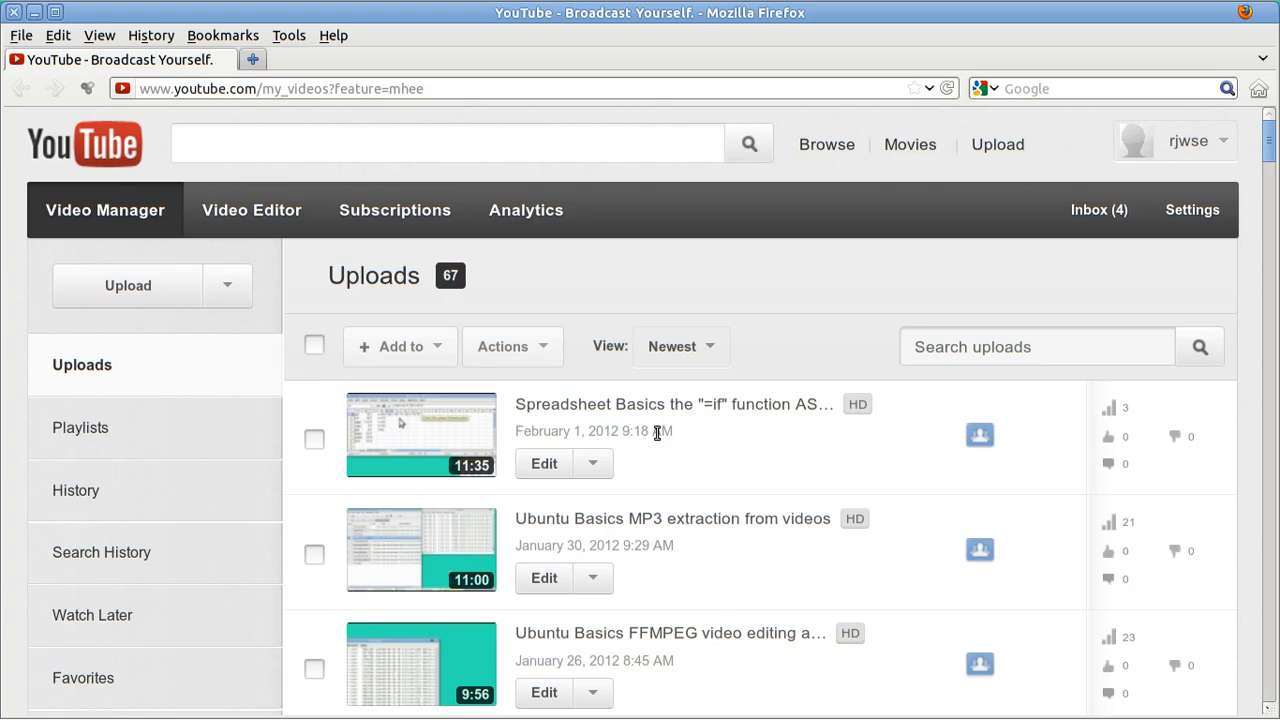
mouse_move(570, 432)
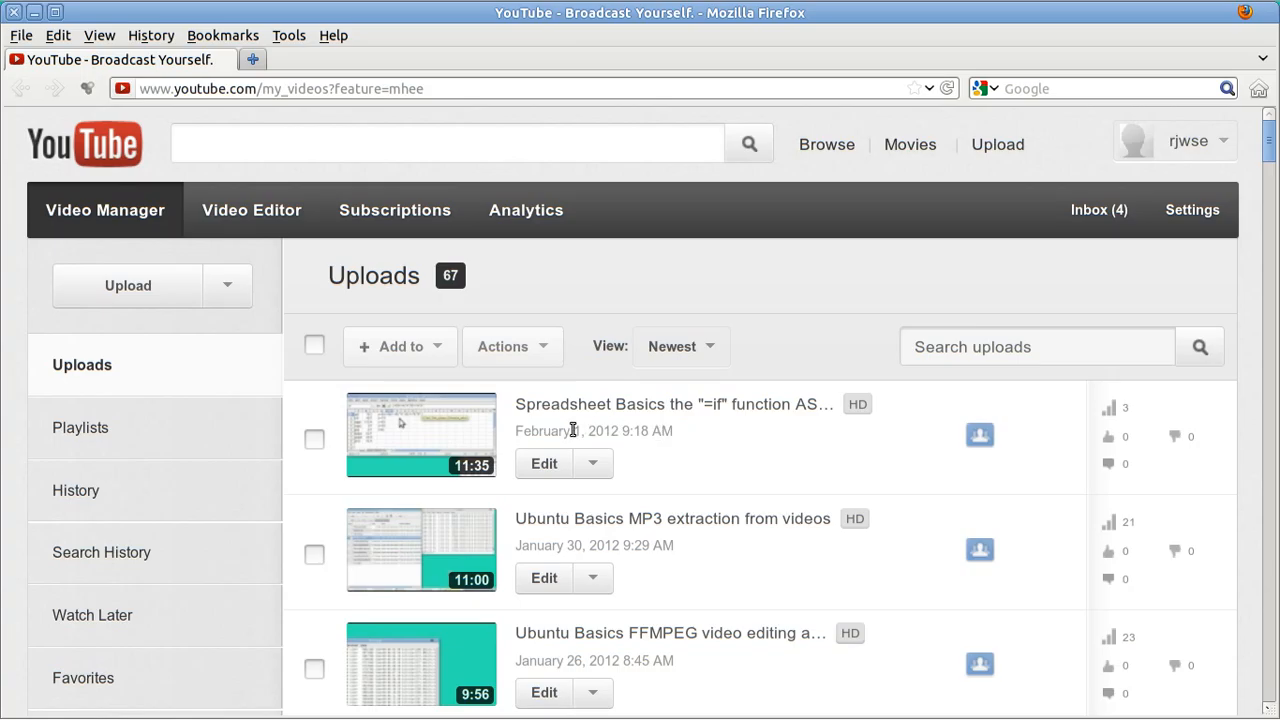
mouse_move(616, 432)
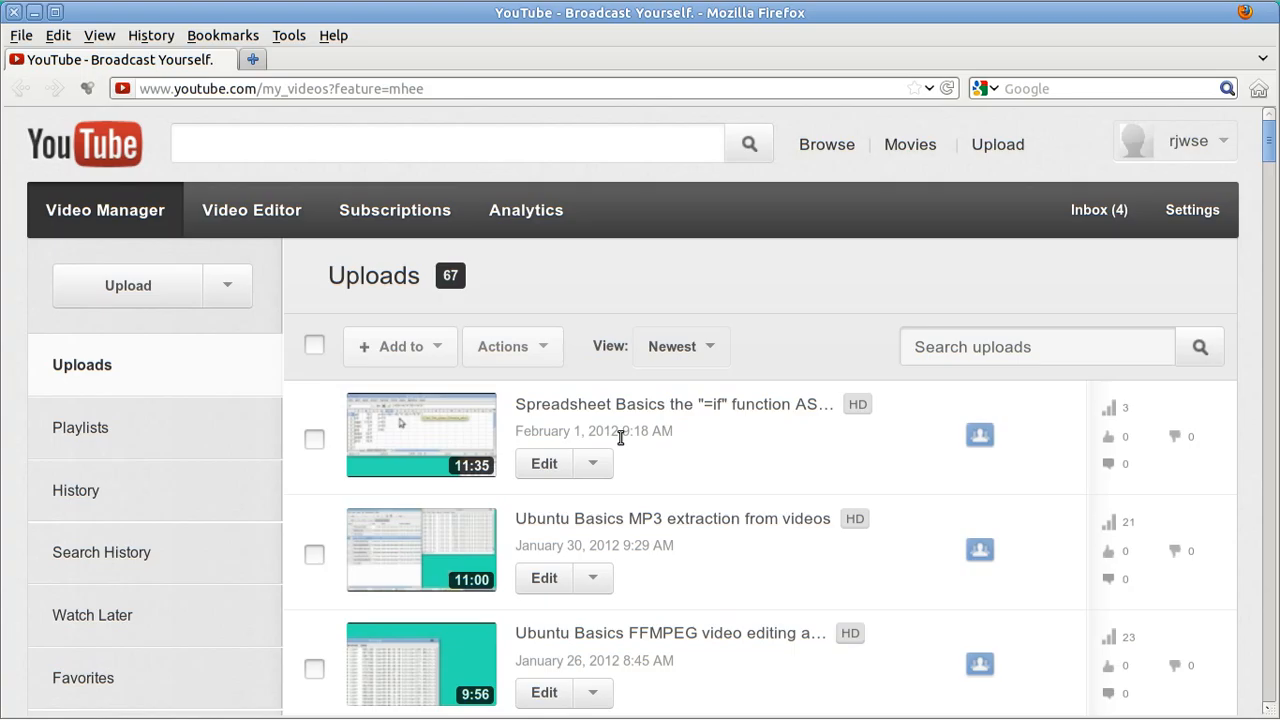
mouse_move(614, 546)
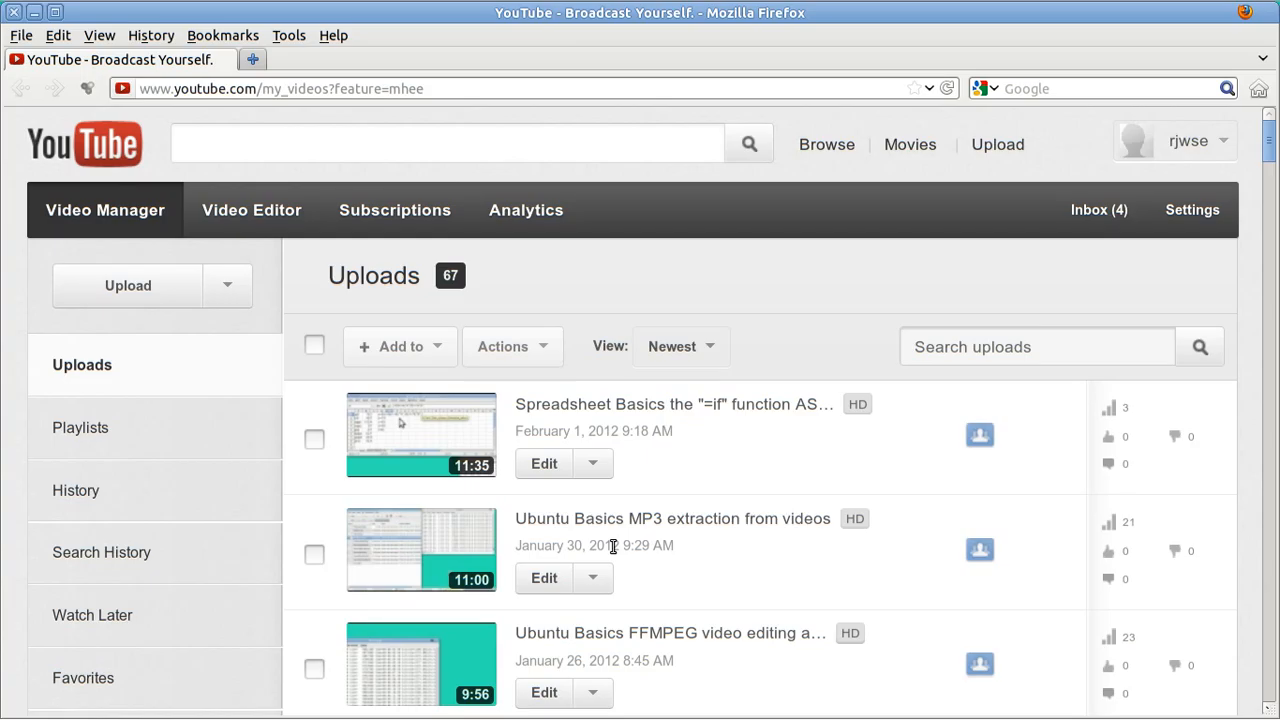
mouse_move(750, 296)
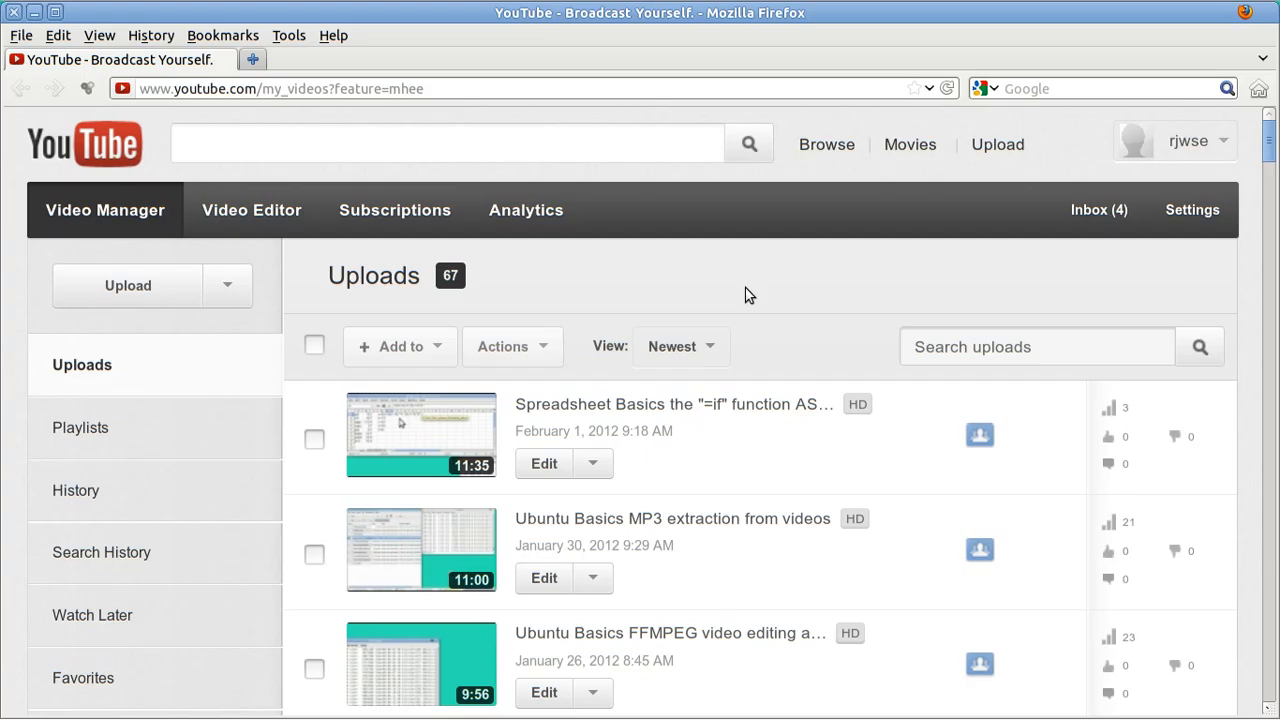
mouse_move(744, 310)
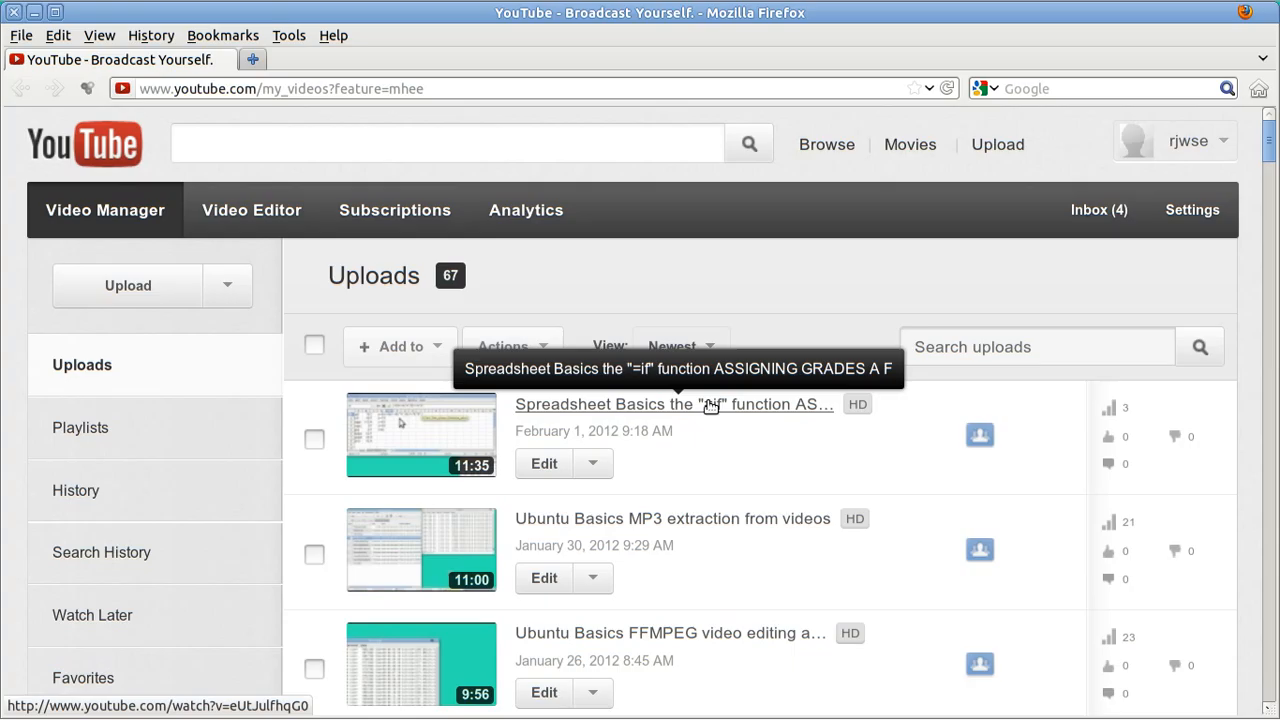
mouse_move(744, 318)
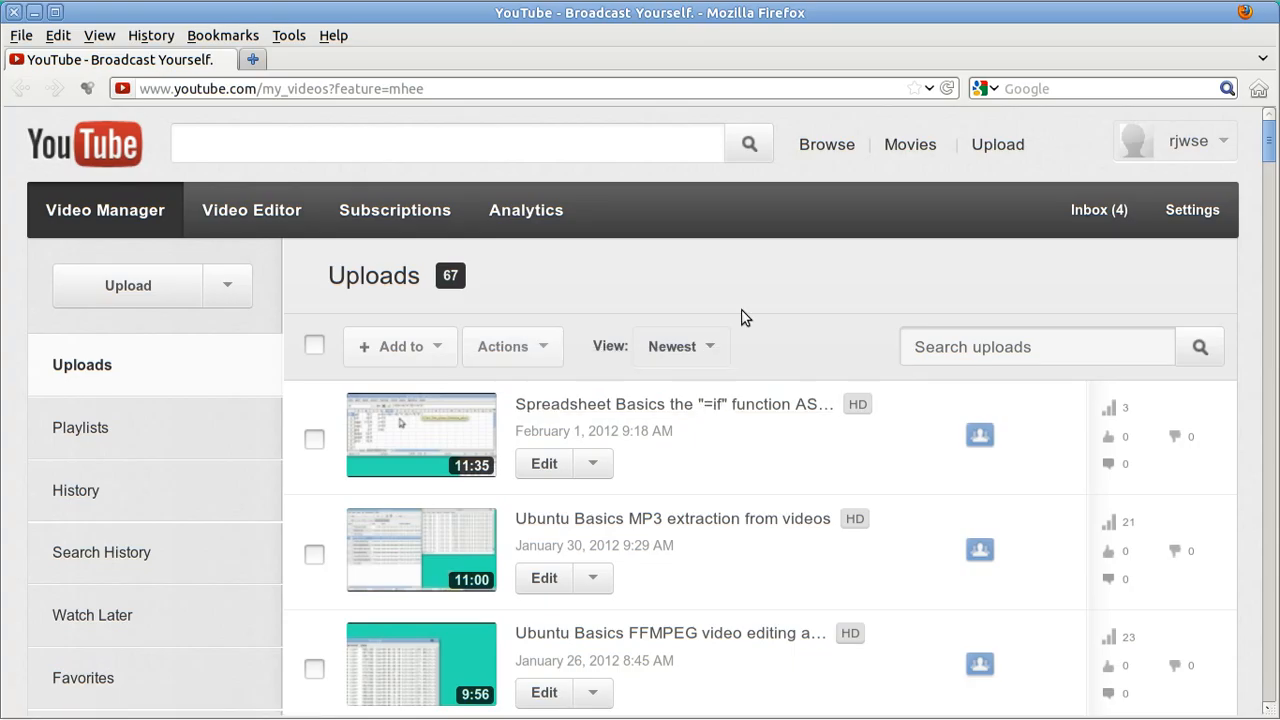